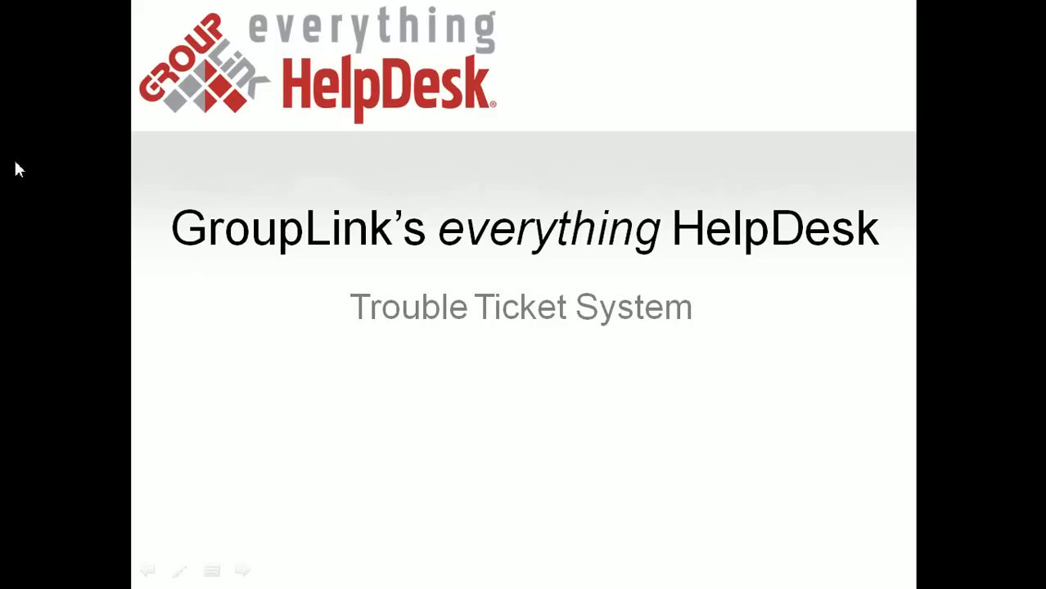
- Advance past the New Ticket form to the IT Requests list showing 17 tickets
key(Right)
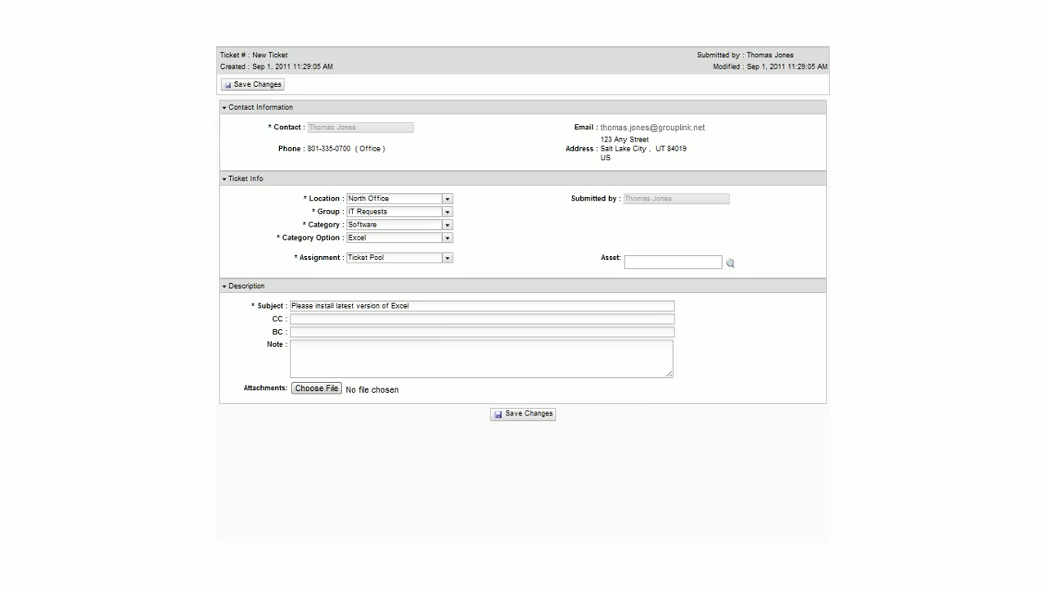
click(256, 85)
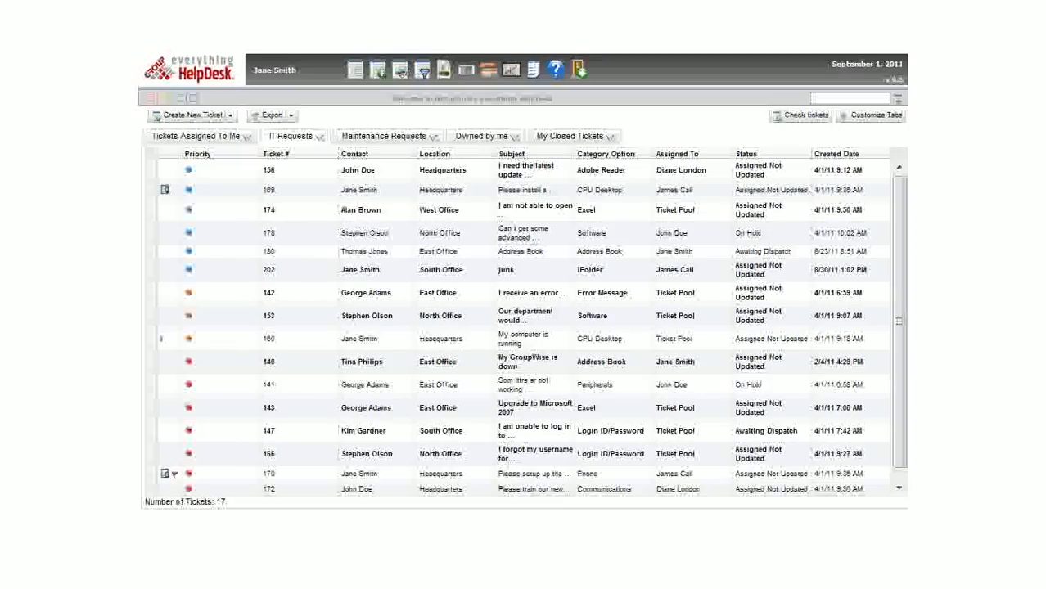